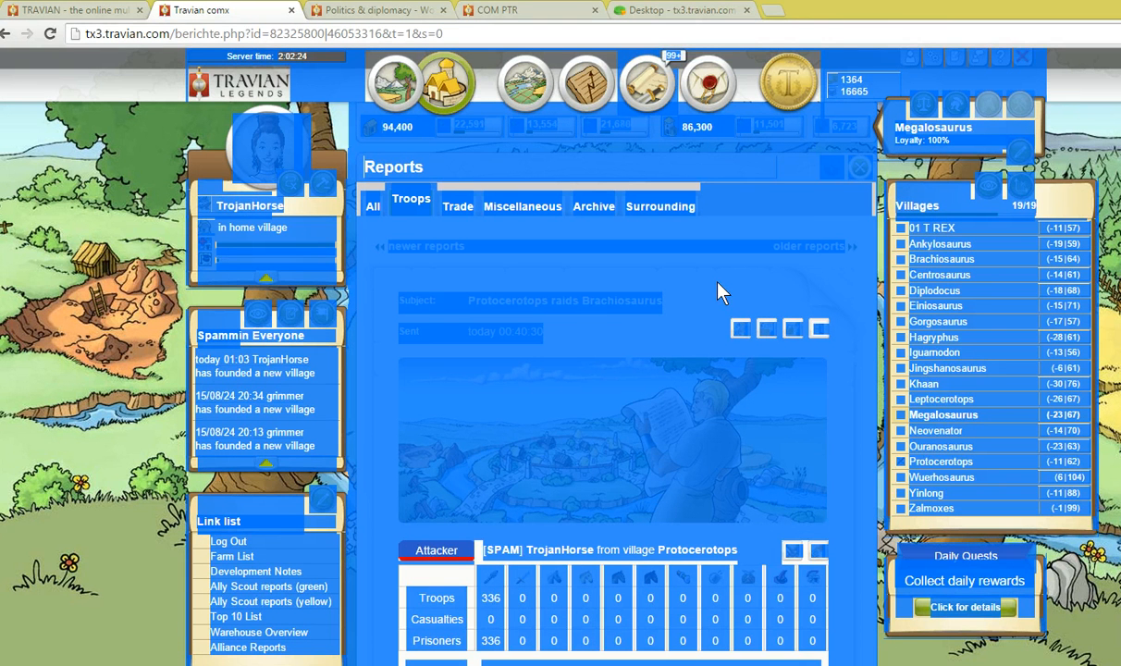
- Go to the Getter Tools tab and open Trooptool's alliance Battle reports archive
click(679, 10)
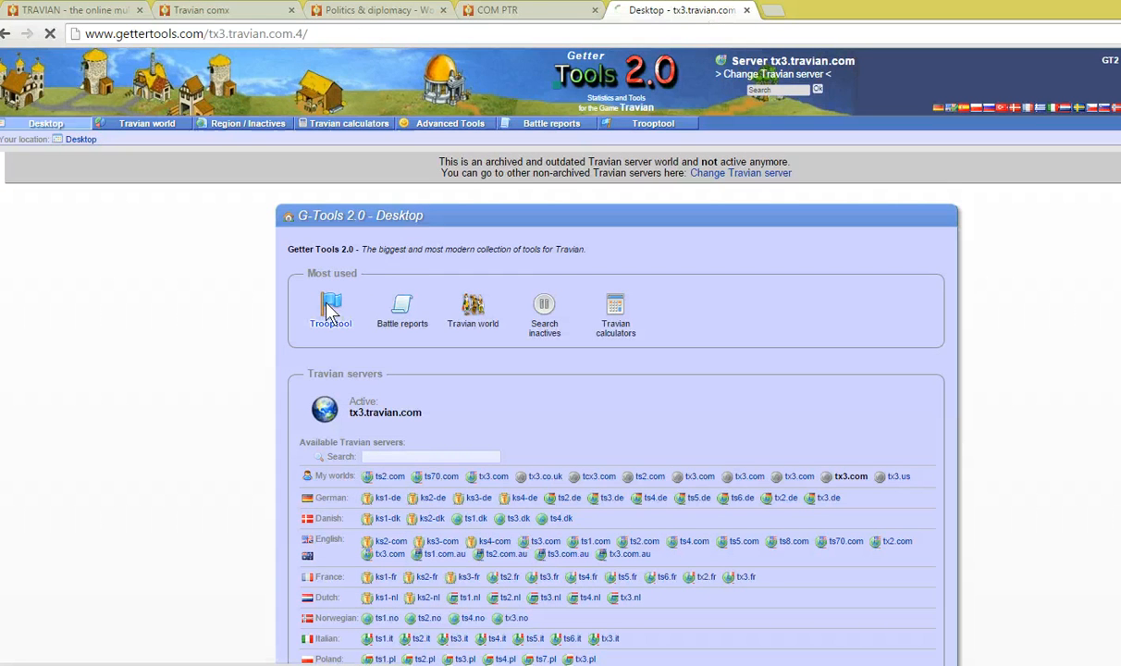
click(330, 305)
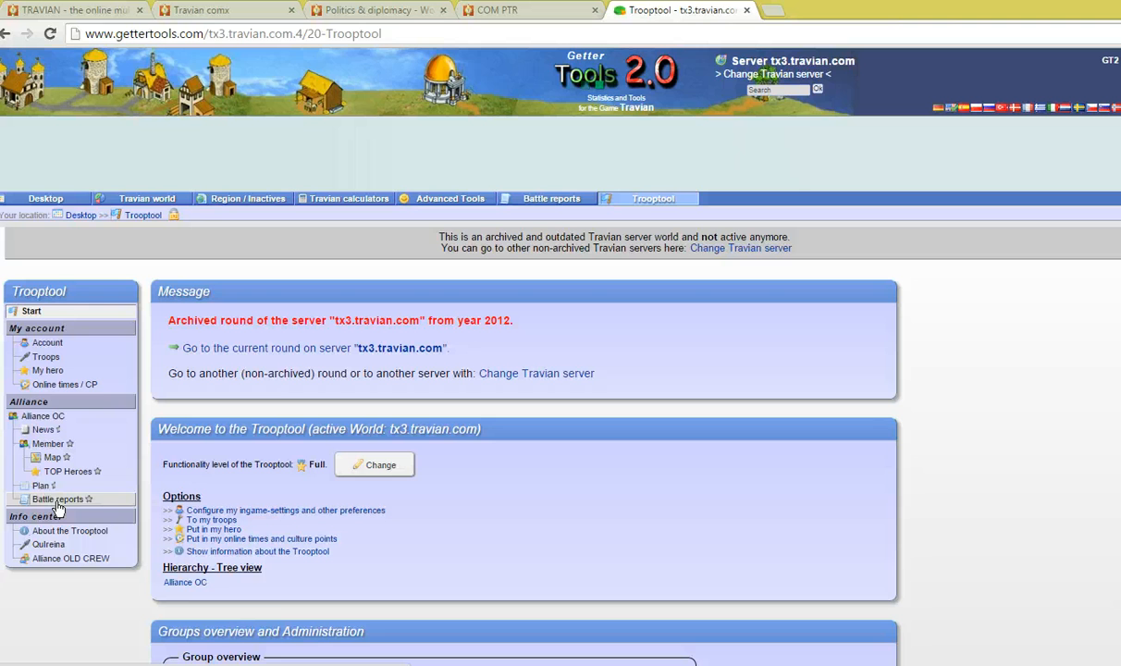
click(58, 499)
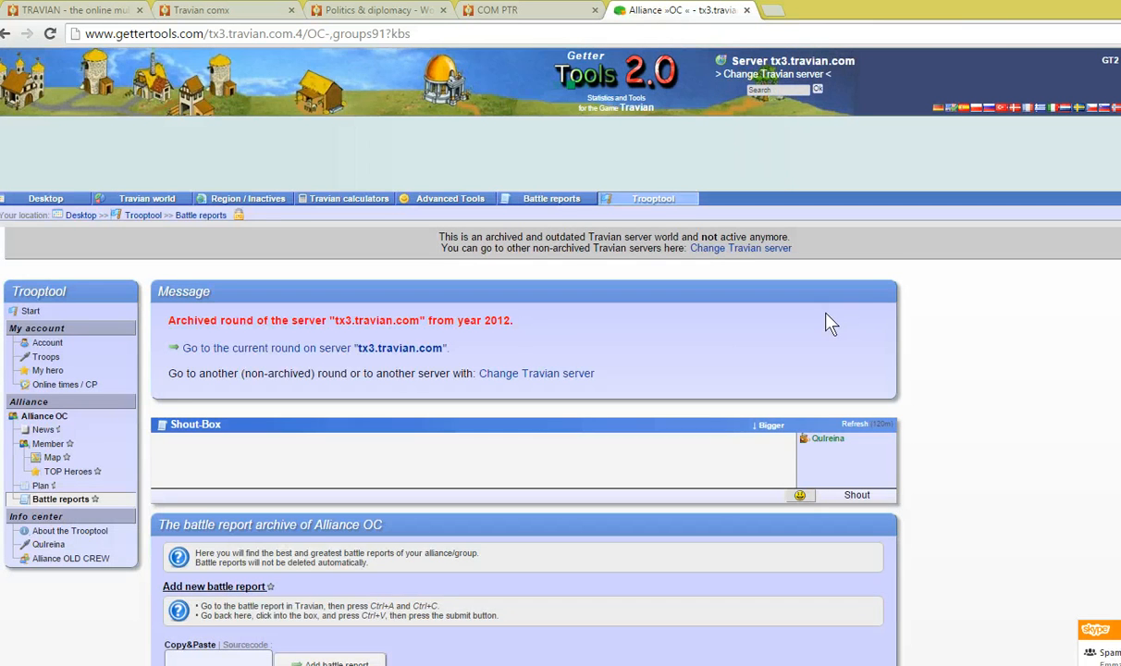
- Paste the copied Travian raid report into the Copy&Paste box and add it to the archive
scroll(down, 3)
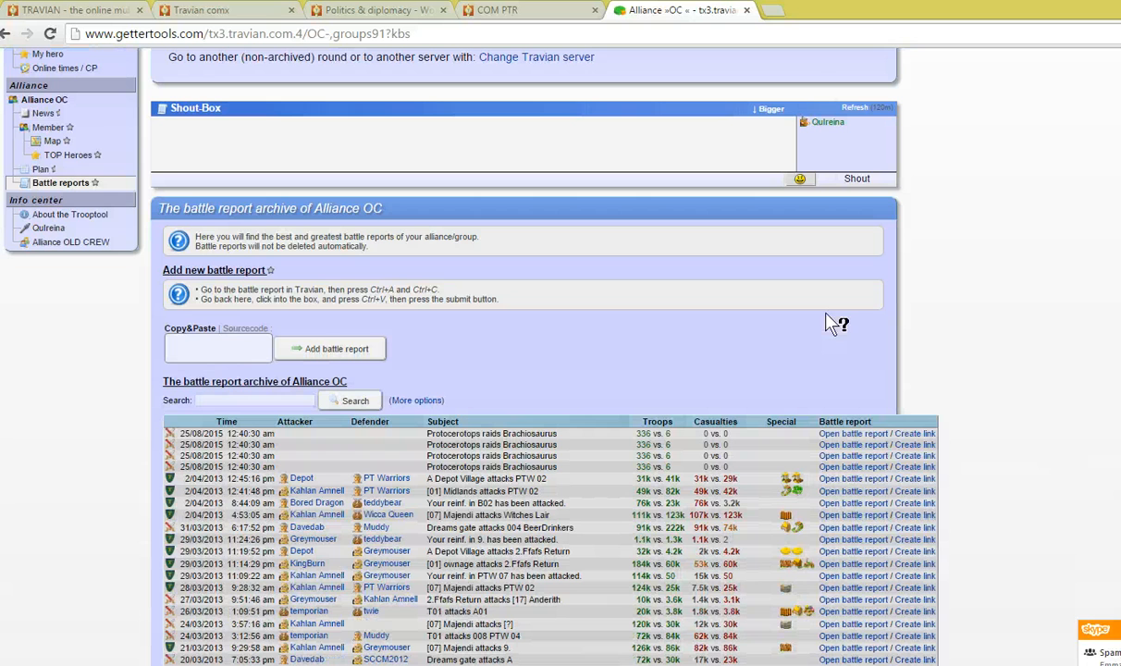
click(217, 347)
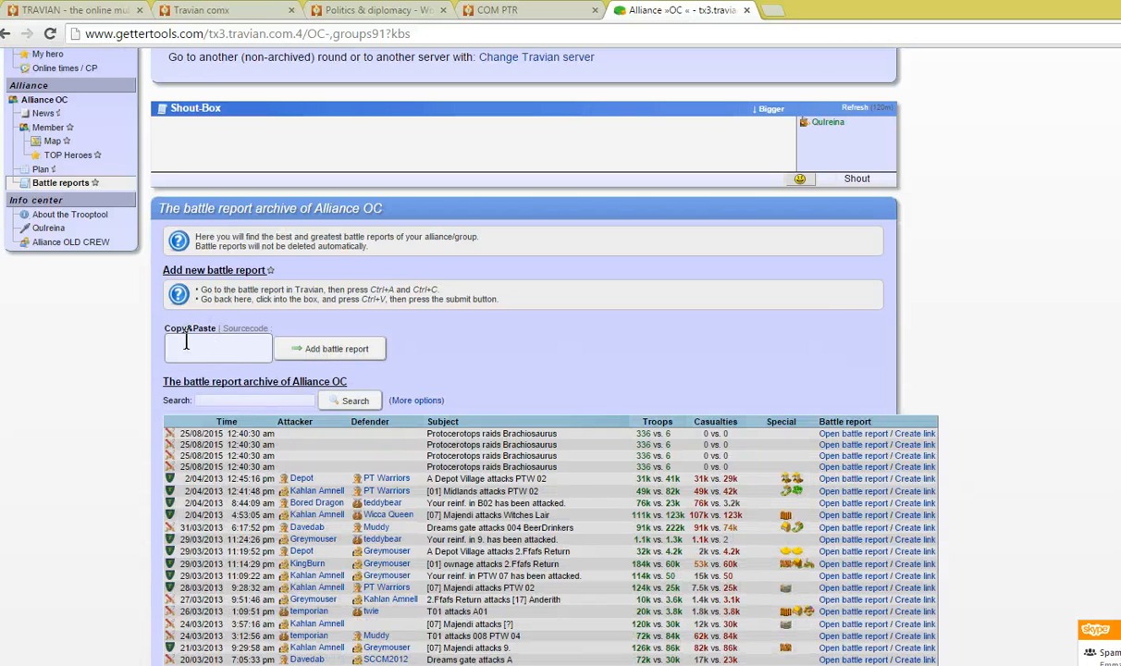
click(218, 347)
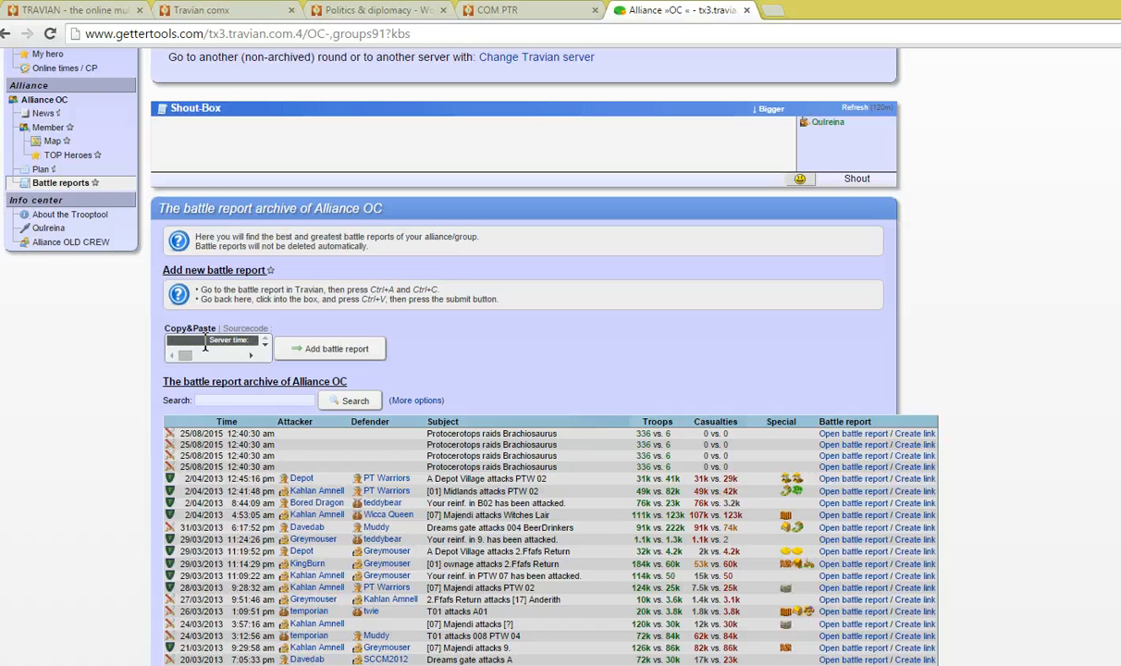
click(333, 349)
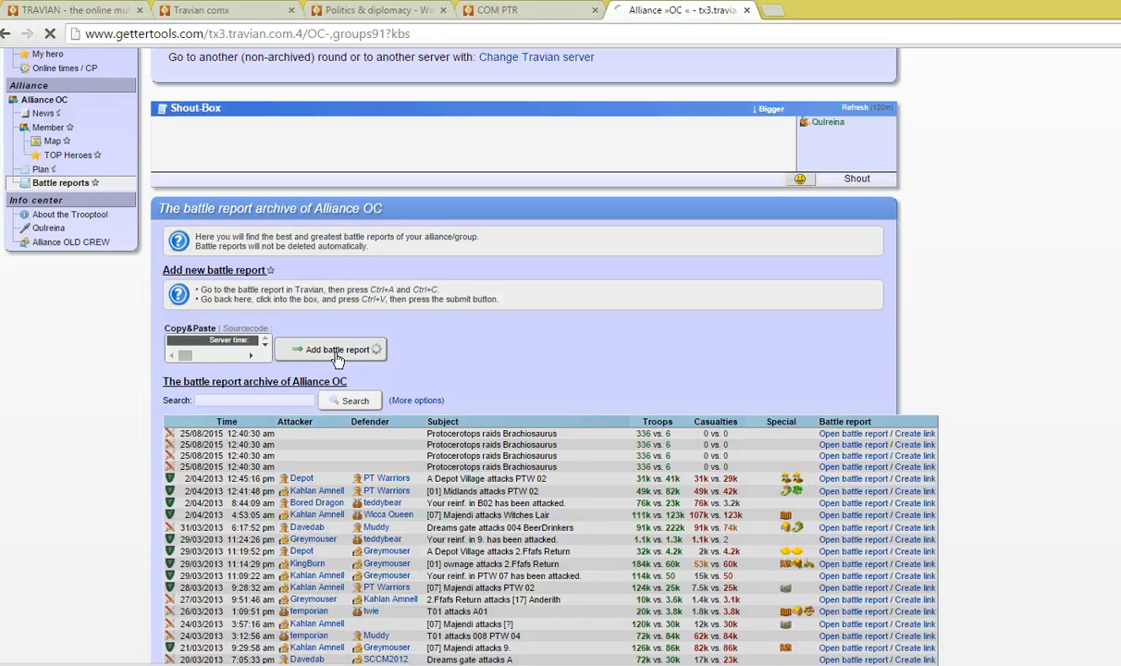
click(330, 350)
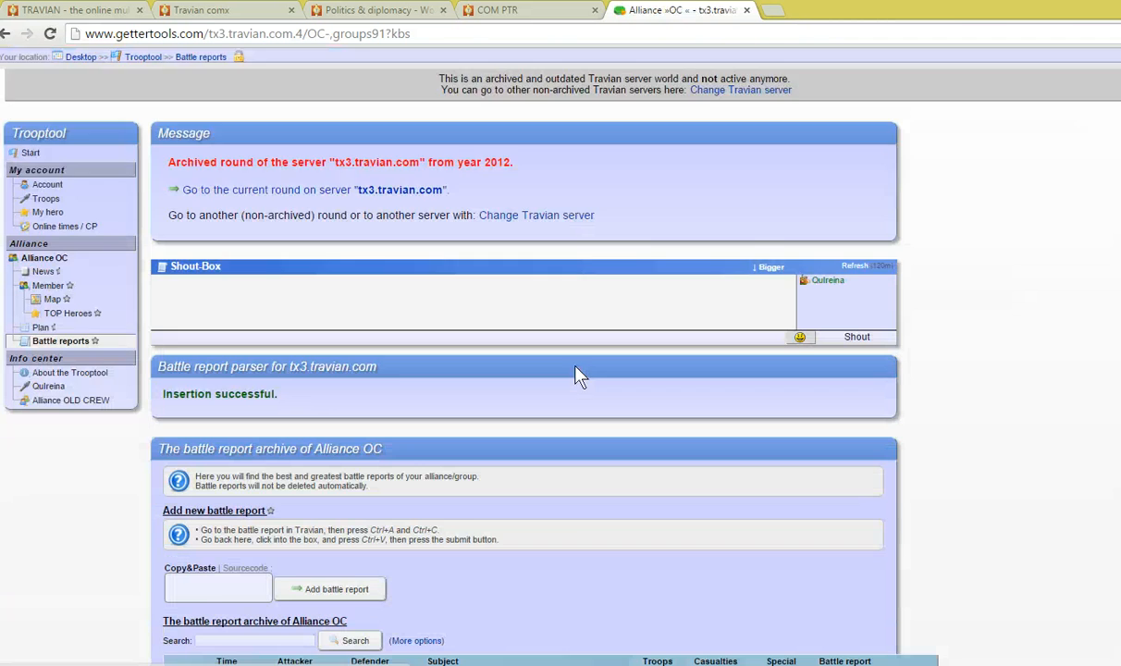
- Check the Protocerotops report in the archive table, then return to the Travian report tab
scroll(down, 3)
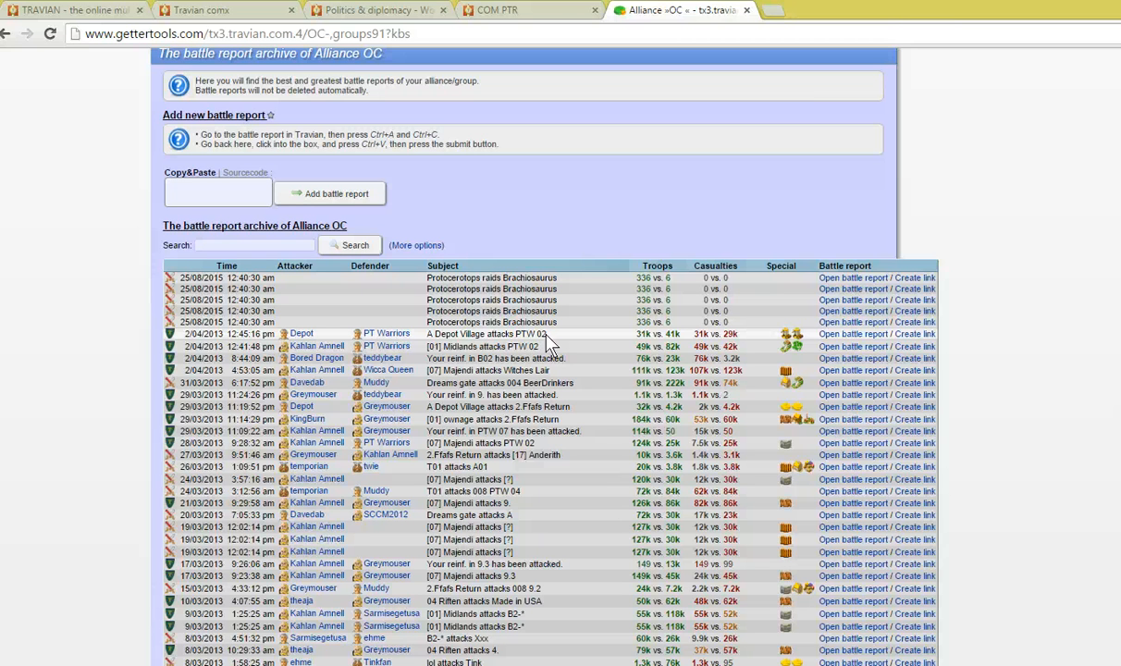
click(204, 10)
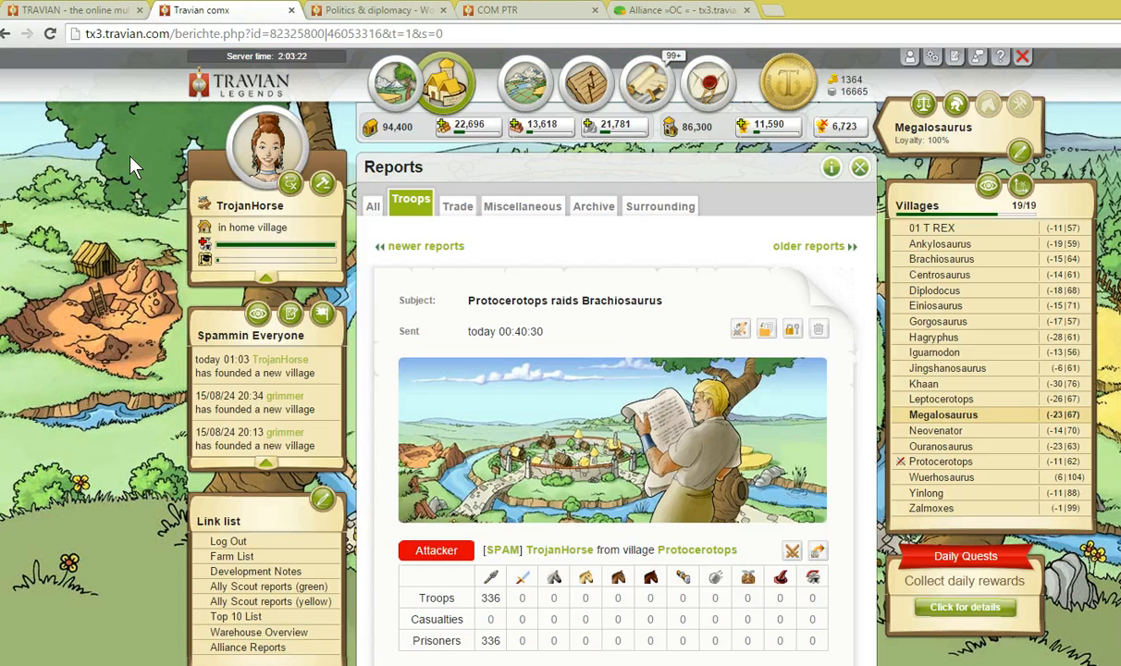
mouse_move(564, 245)
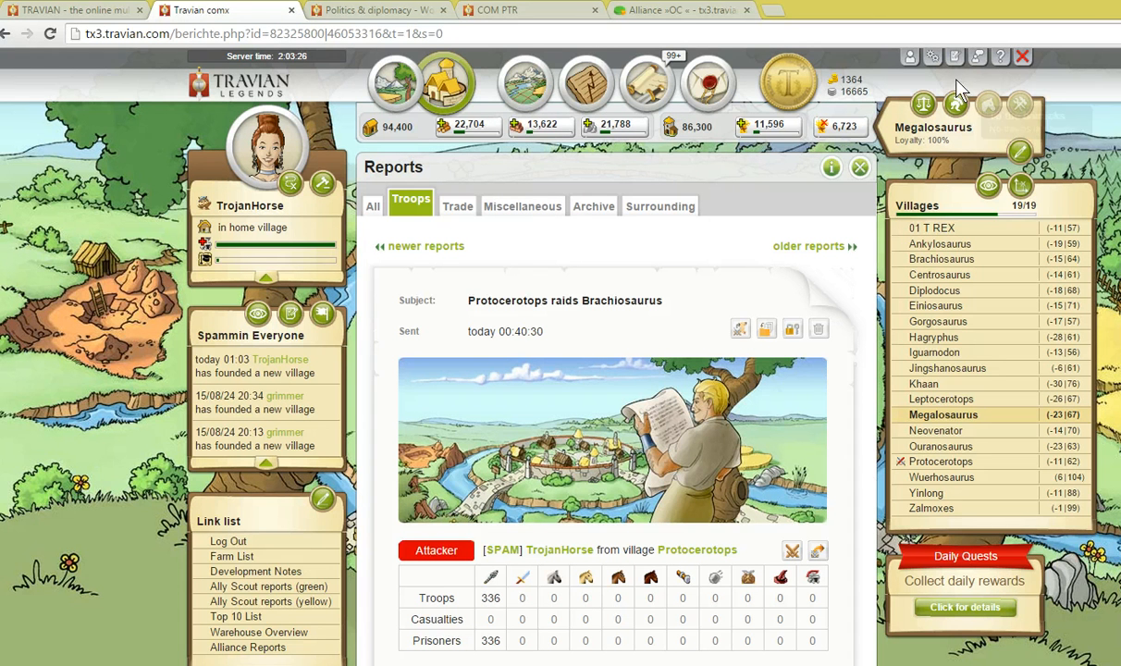
mouse_move(955, 57)
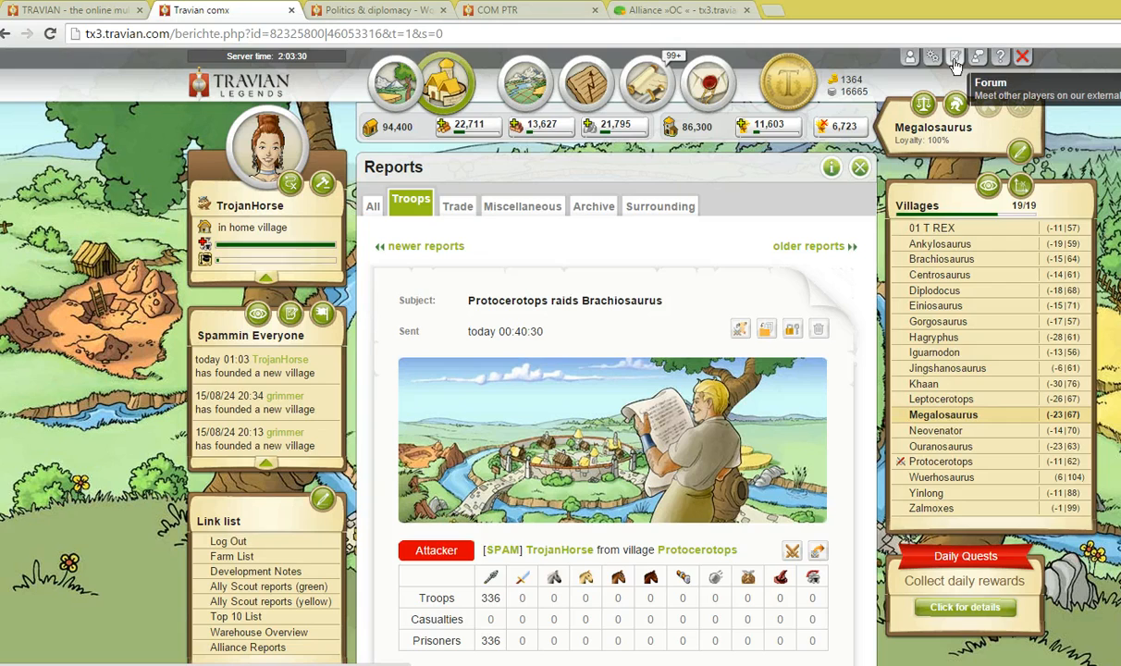
- Open the Travian forum from the game's top-right Forum icon
click(954, 56)
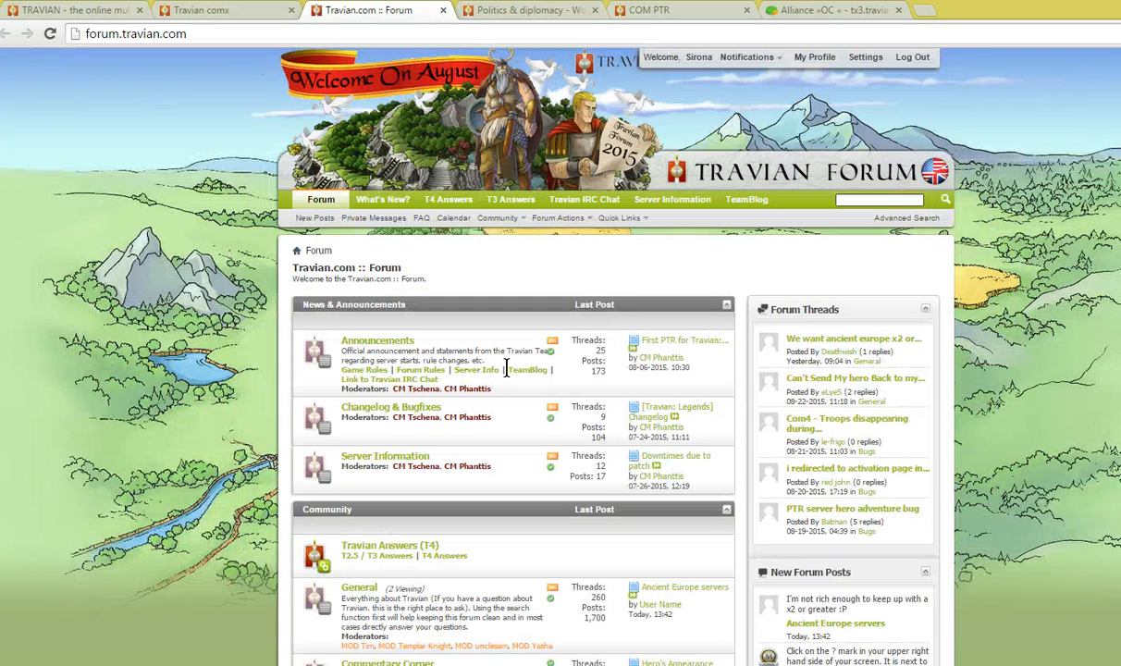
- Open the World Speed Politics & diplomacy forum and its Battle Reports sticky thread
scroll(down, 3)
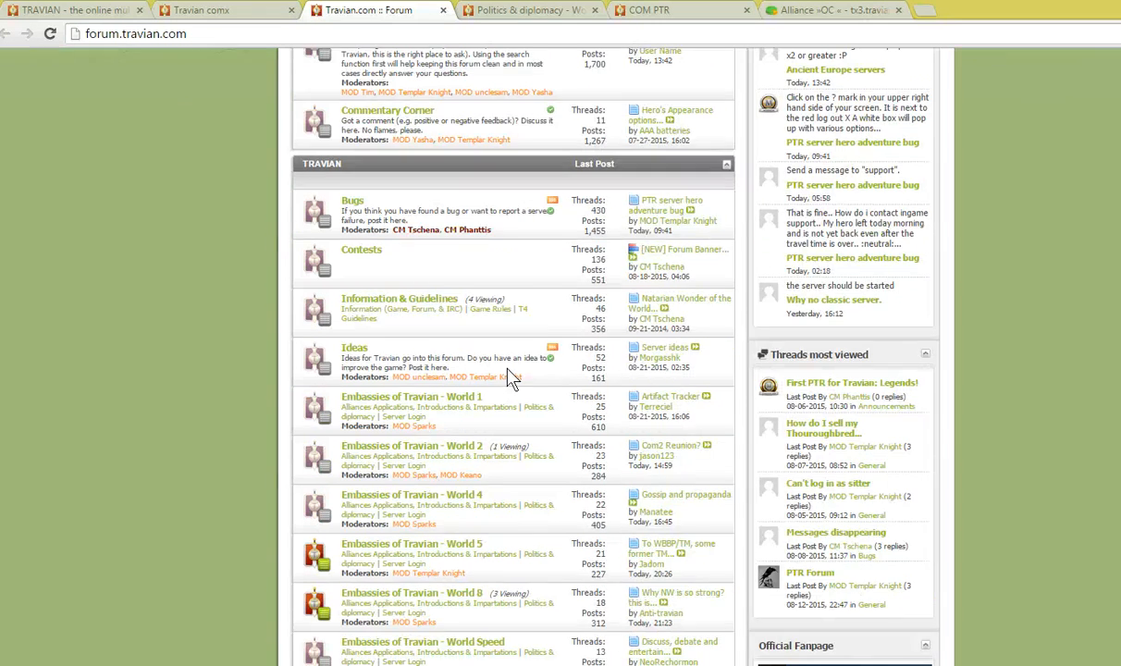
scroll(down, 3)
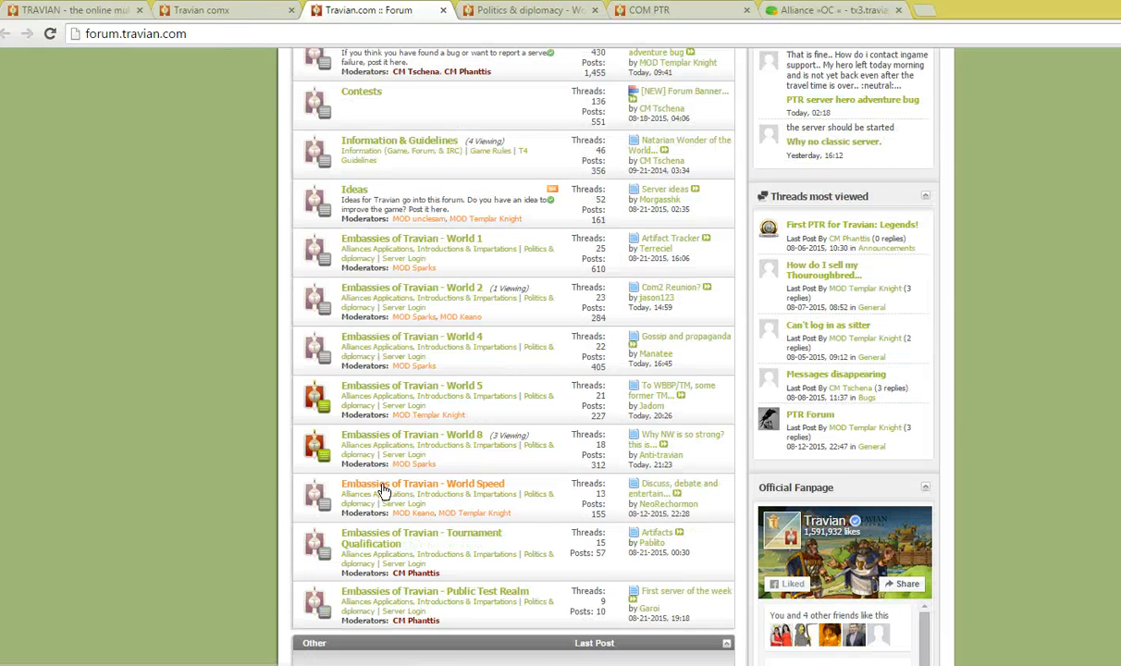
click(423, 482)
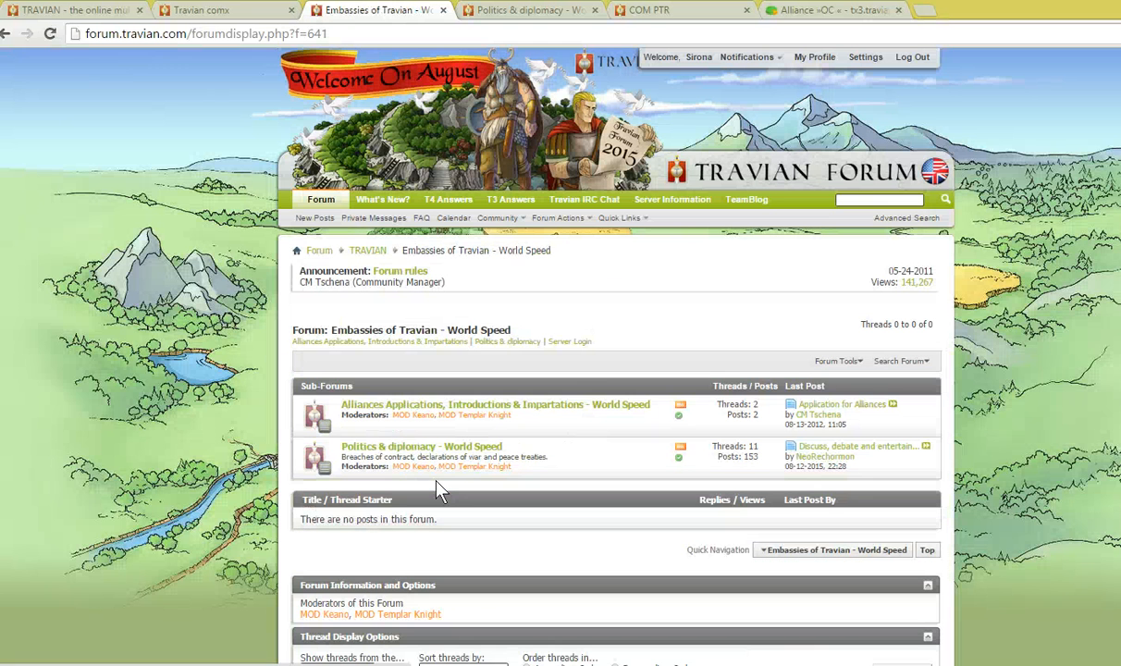
mouse_move(587, 358)
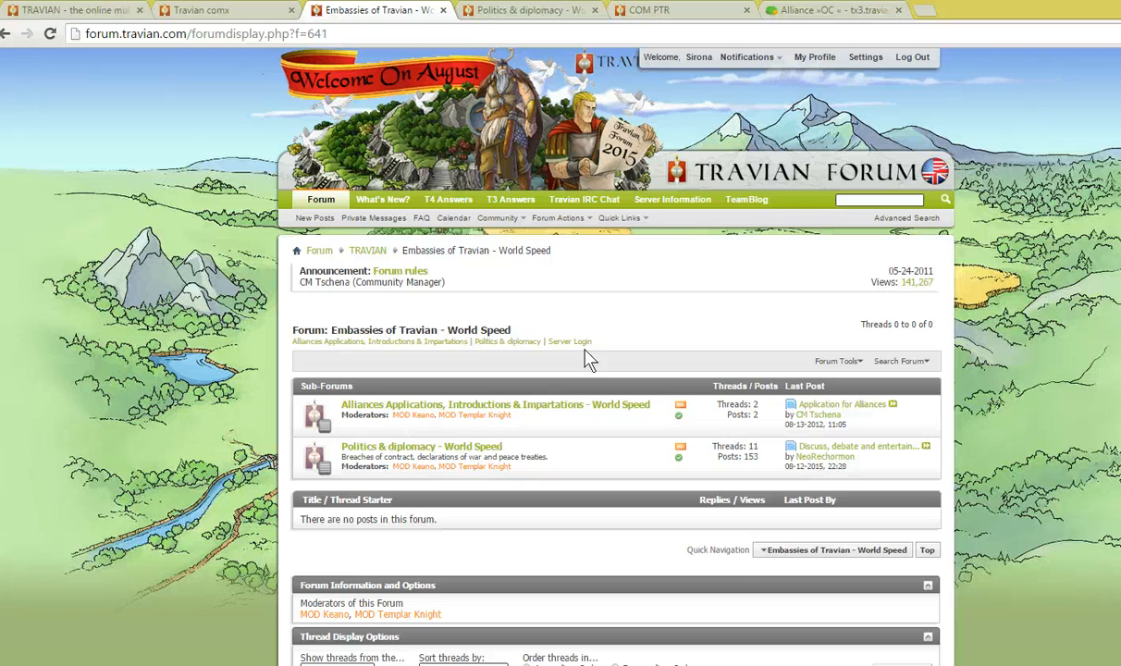
mouse_move(482, 444)
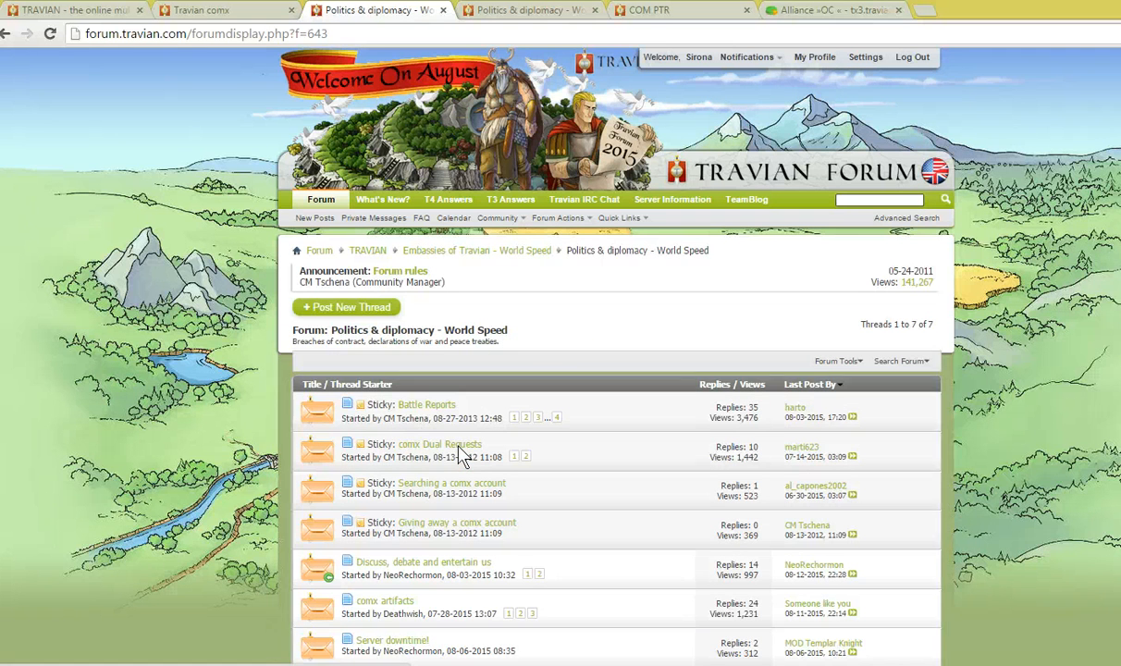
click(426, 404)
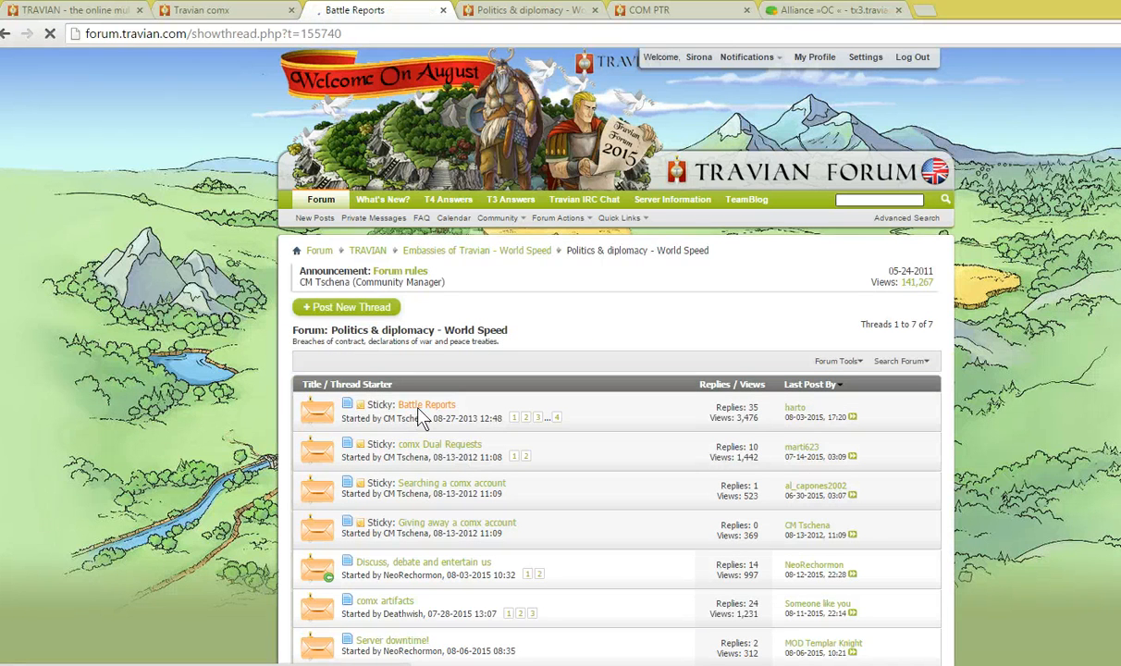
click(426, 404)
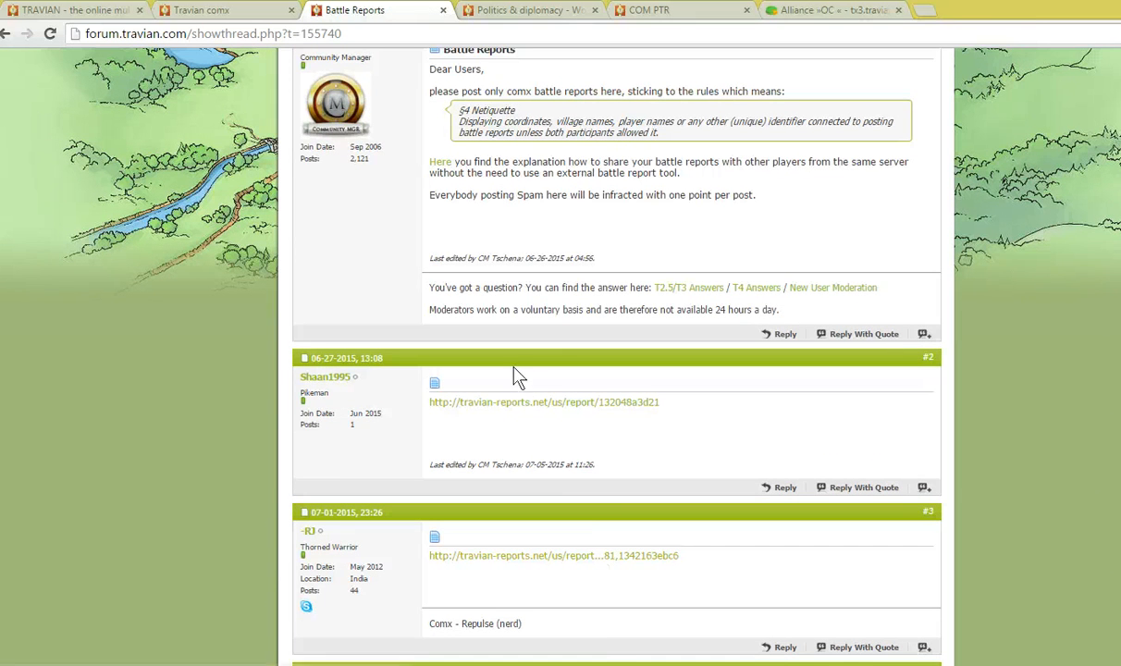
mouse_move(539, 450)
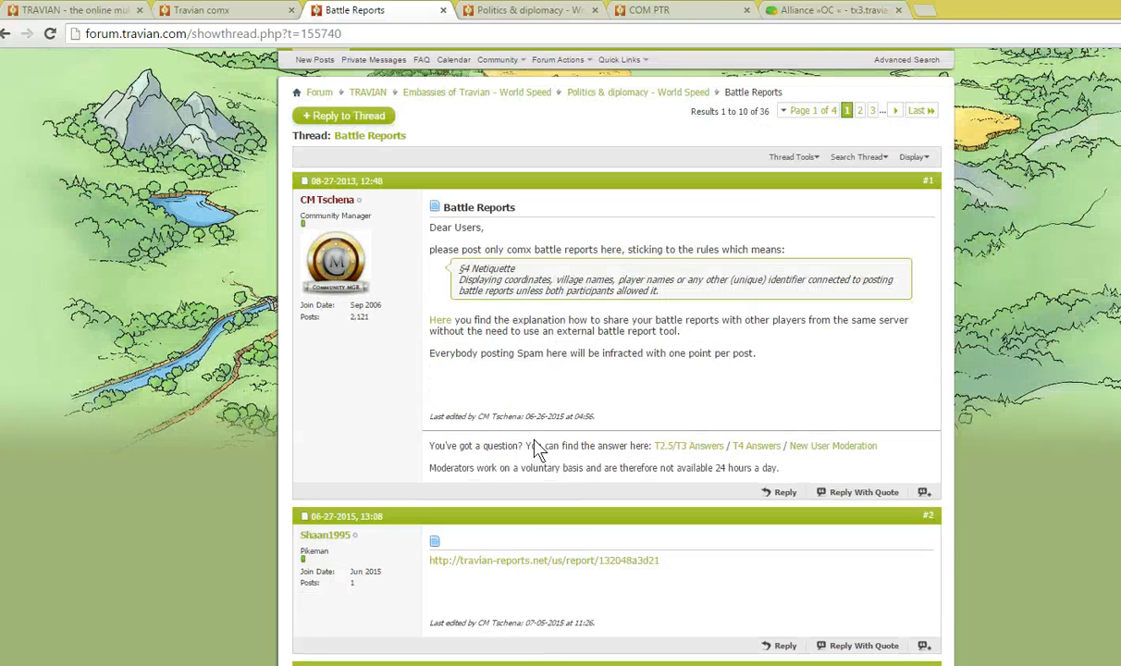
mouse_move(544, 293)
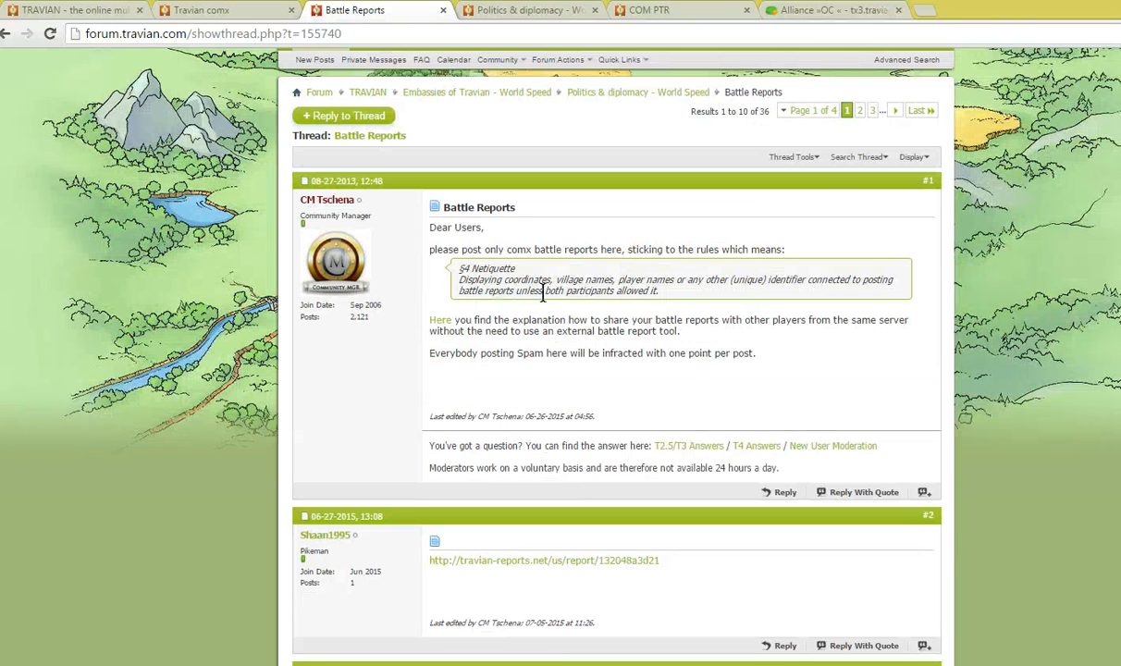
mouse_move(656, 290)
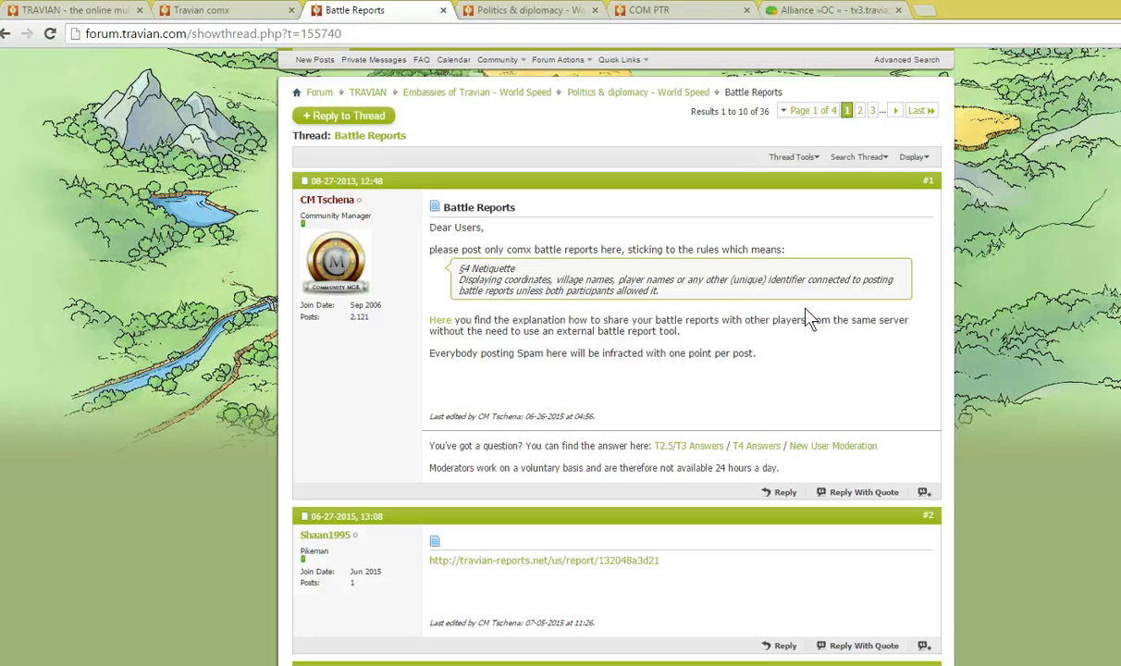
mouse_move(821, 130)
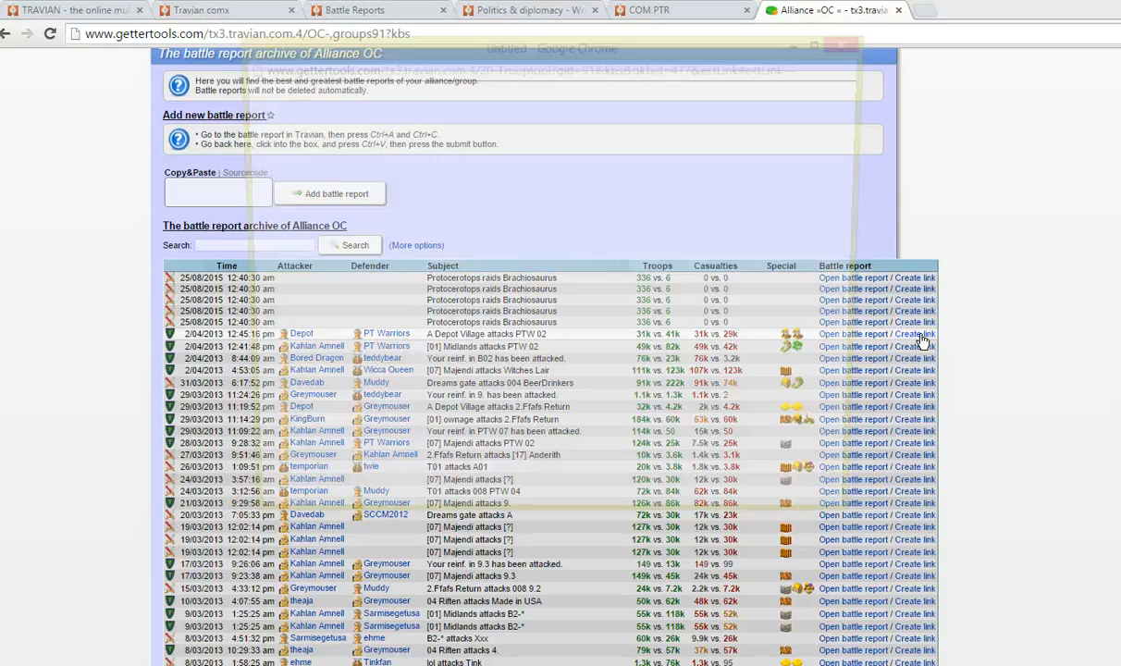
- Generate an external link for Depot vs PT Warriors with attacker, defender and troops hidden
click(848, 333)
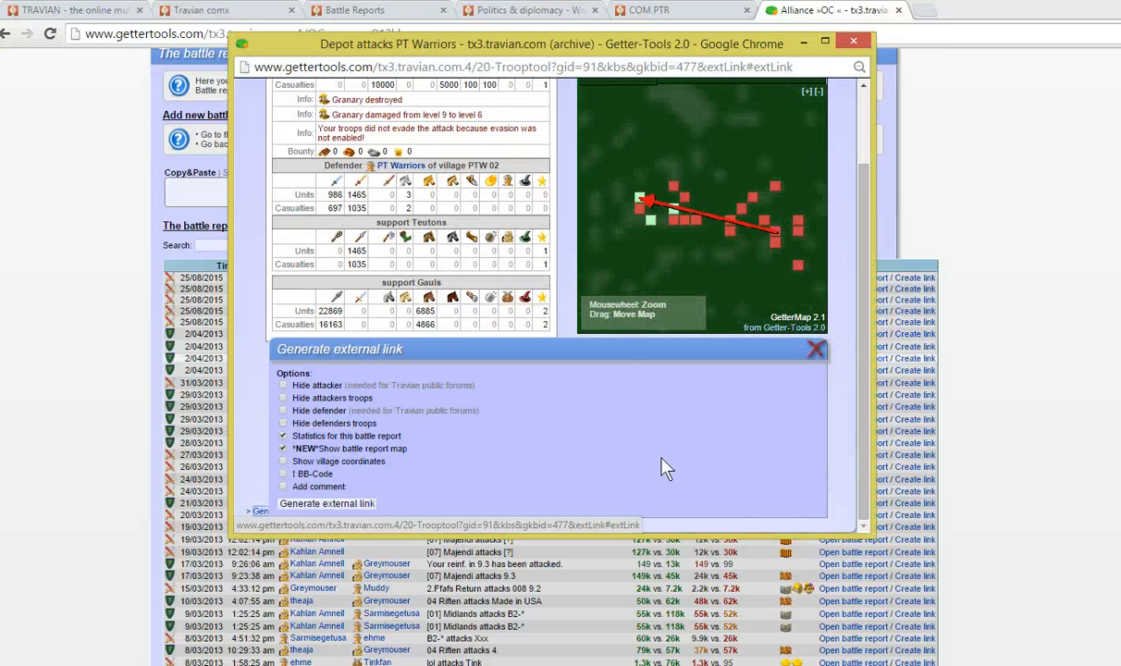
mouse_move(262, 425)
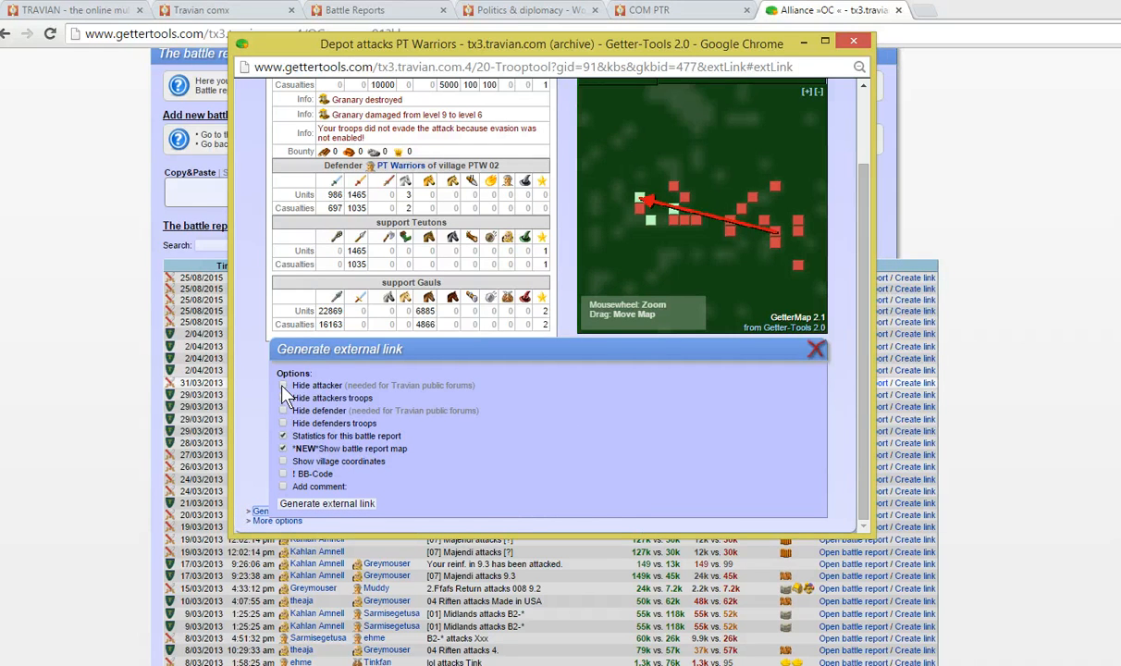
click(283, 384)
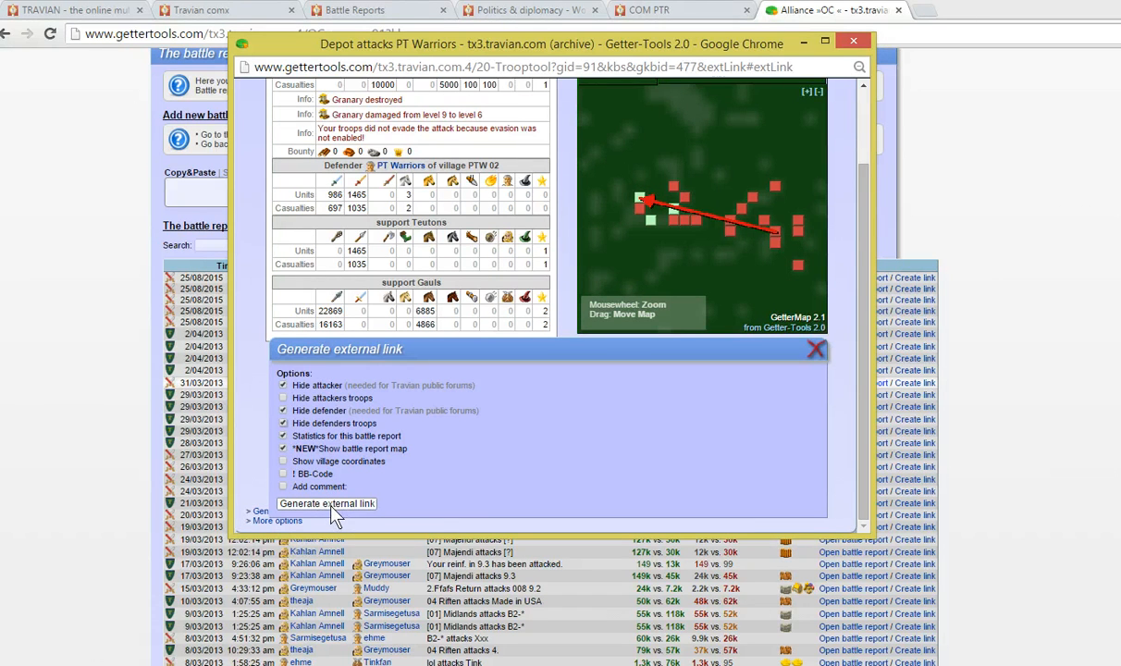
click(326, 503)
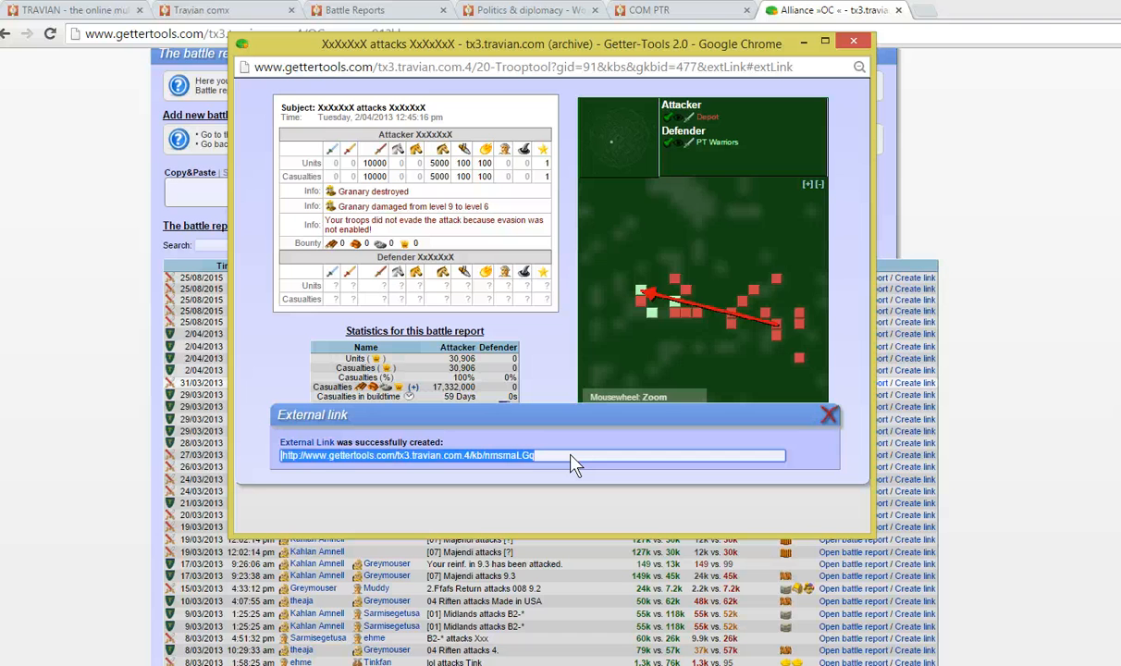
mouse_move(934, 20)
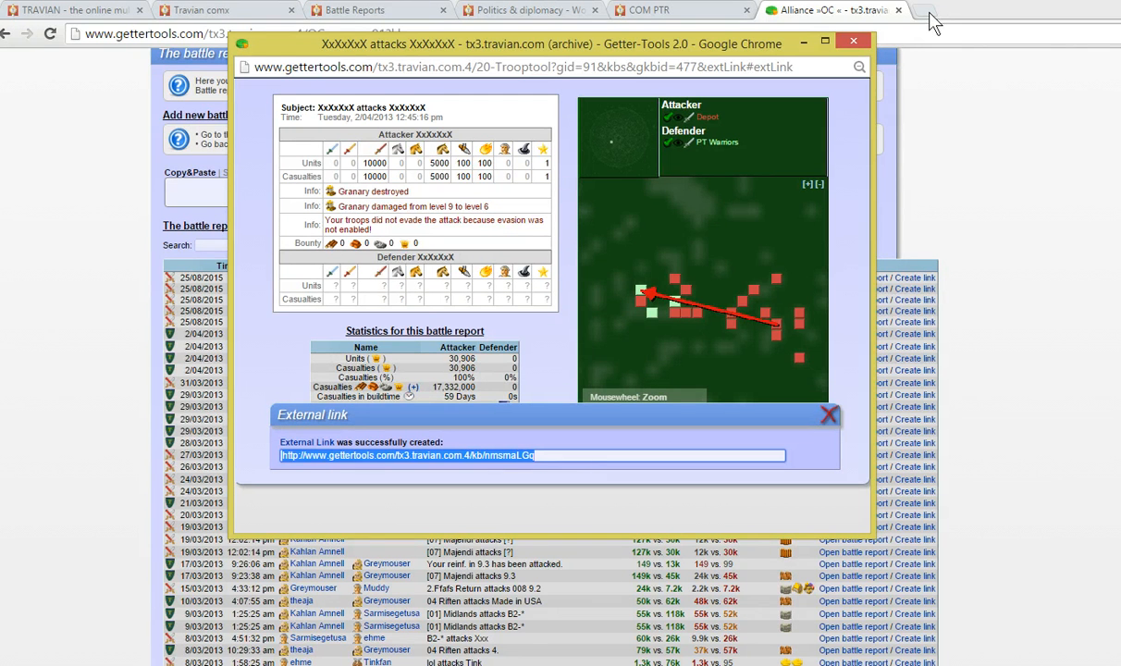
mouse_move(931, 17)
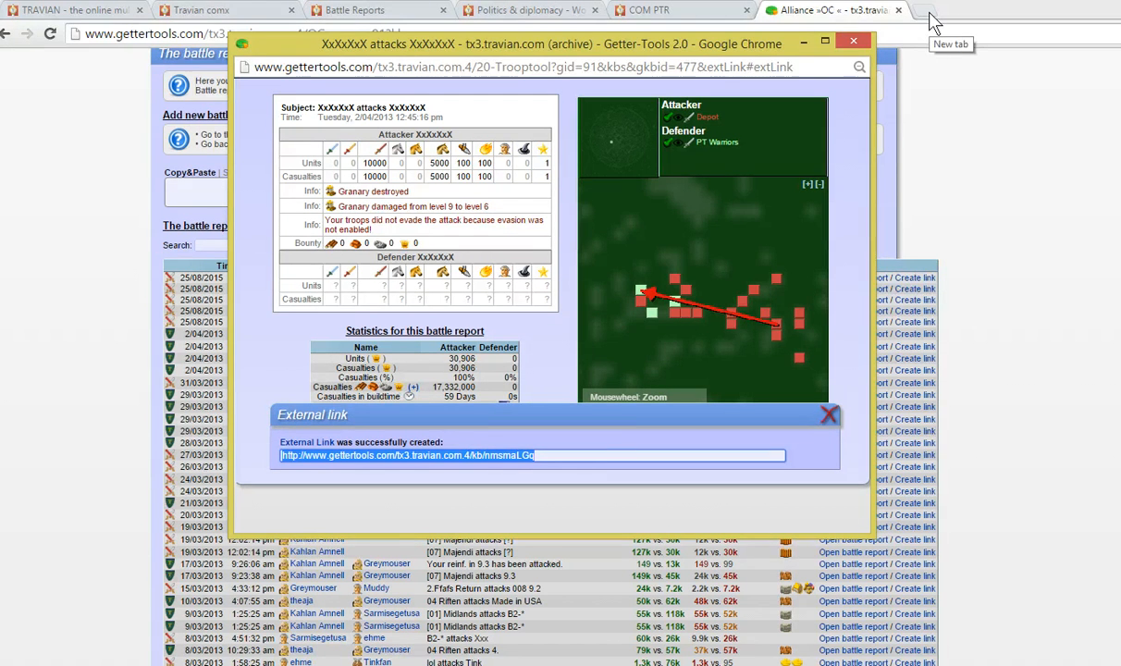
- Open a new browser tab to view the generated external link
click(943, 10)
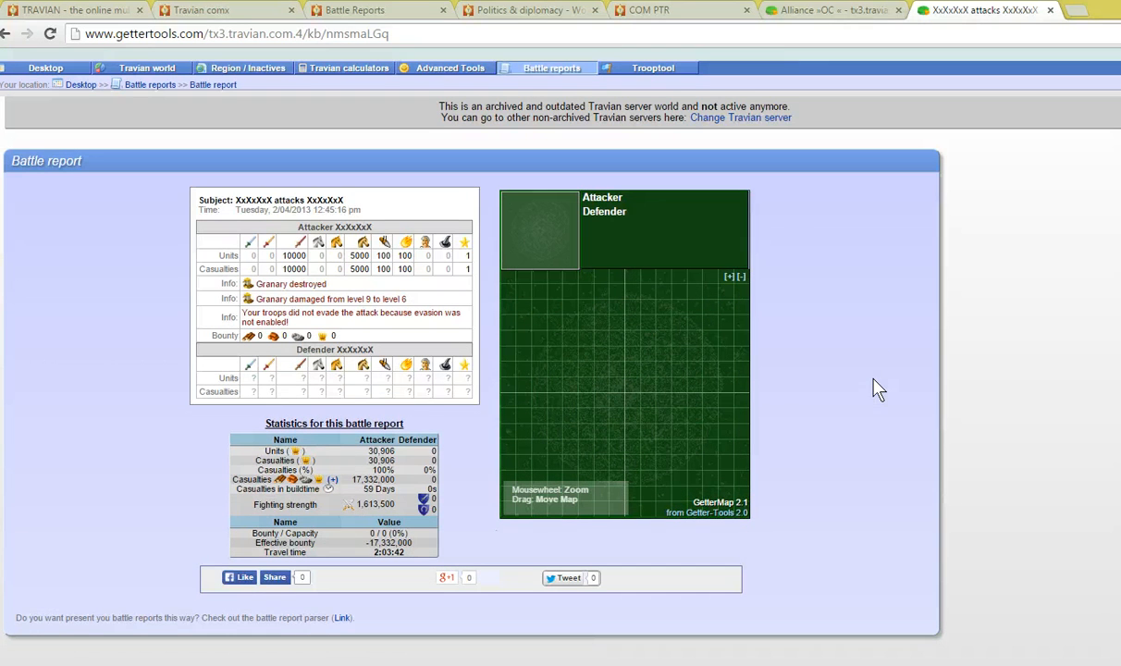
mouse_move(182, 375)
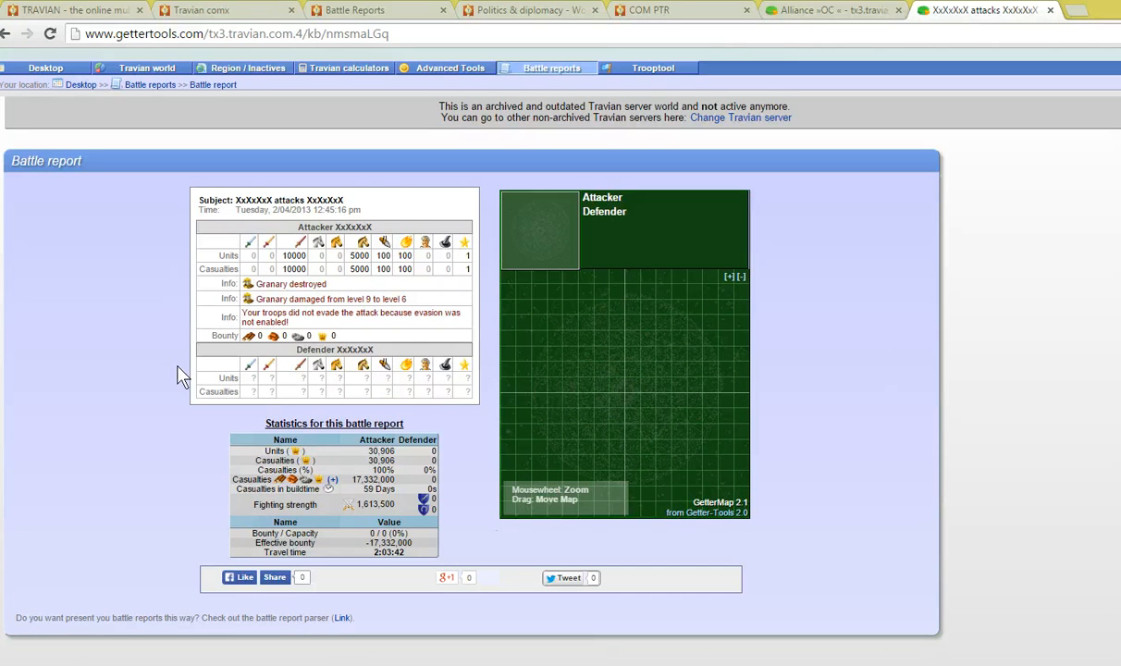
mouse_move(215, 233)
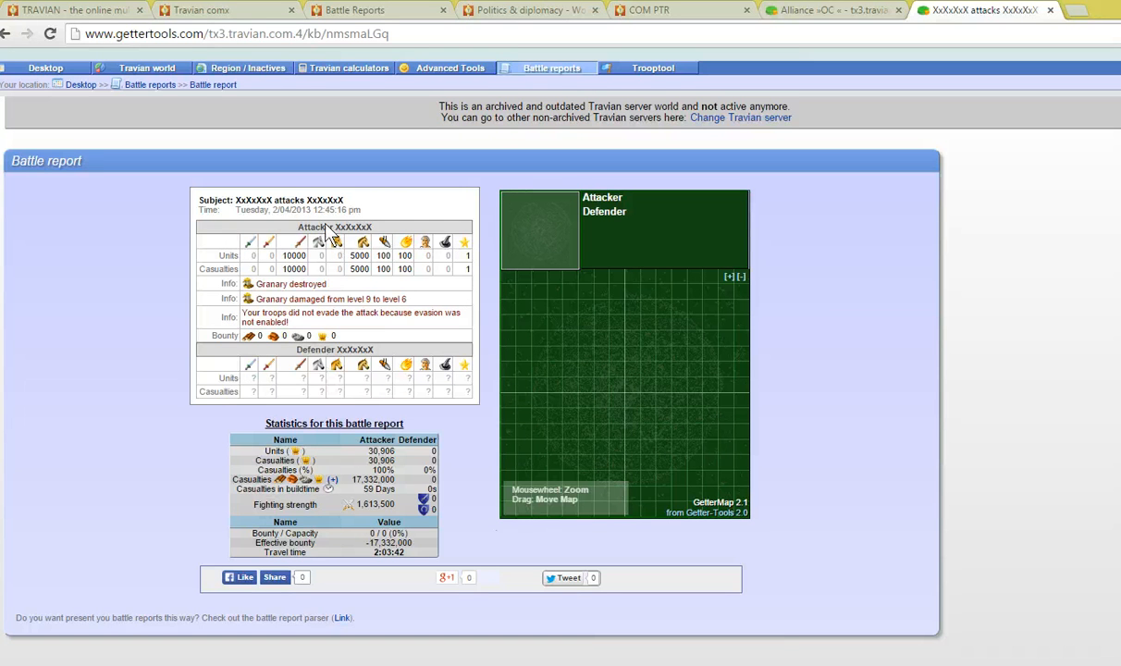
mouse_move(342, 362)
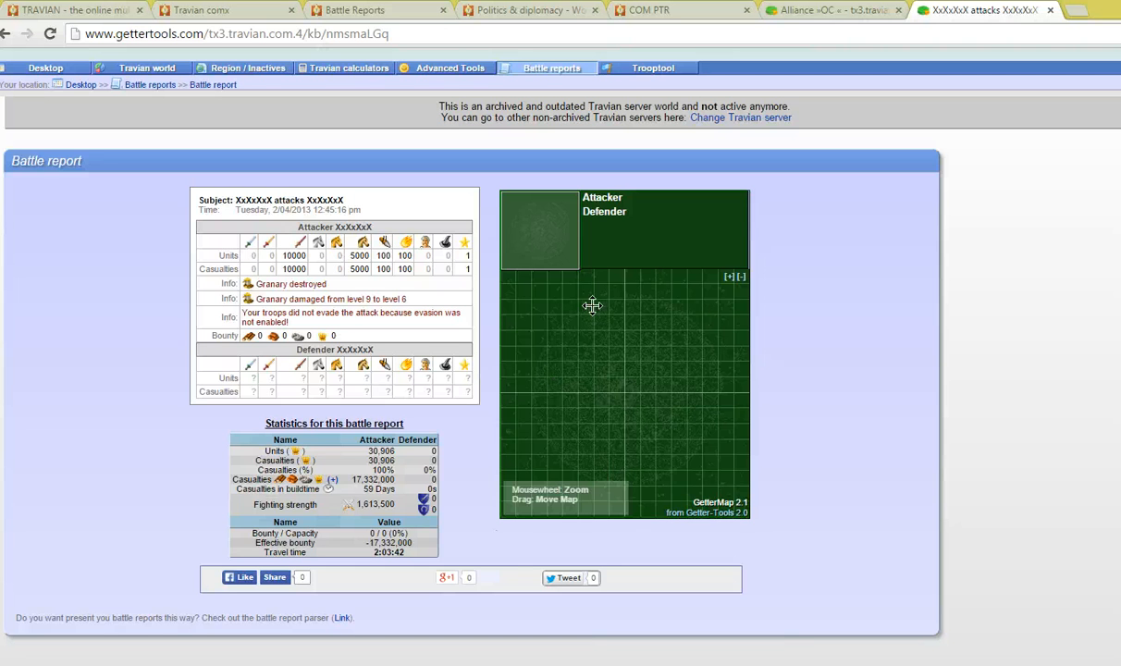
mouse_move(558, 307)
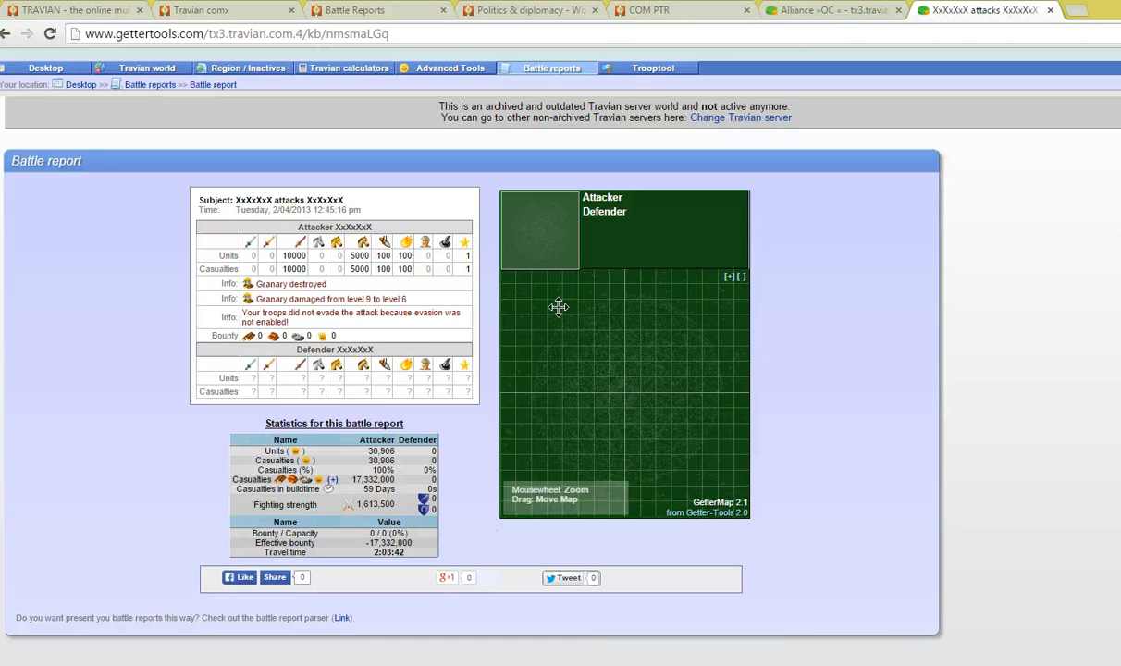